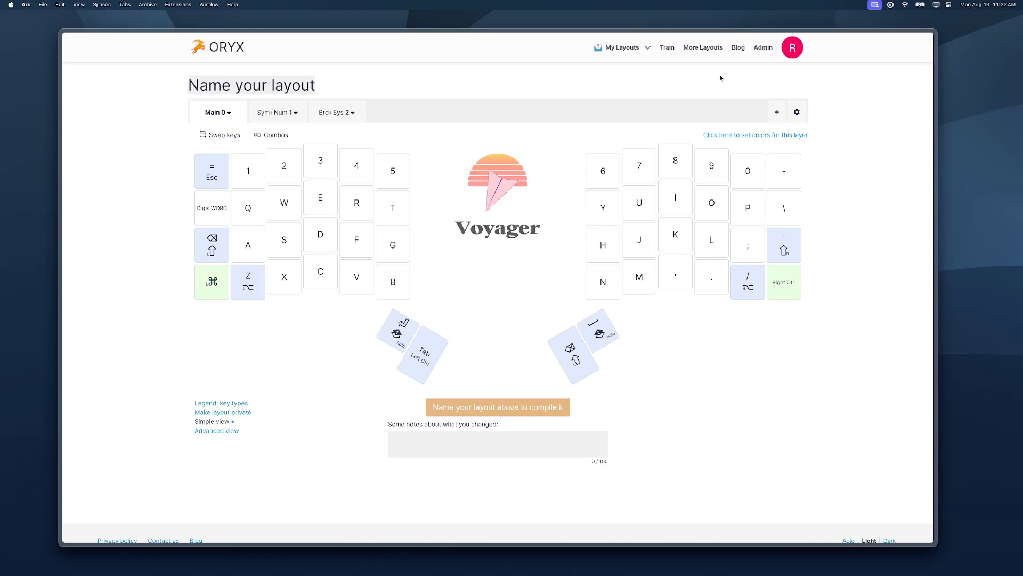
mouse_move(690, 85)
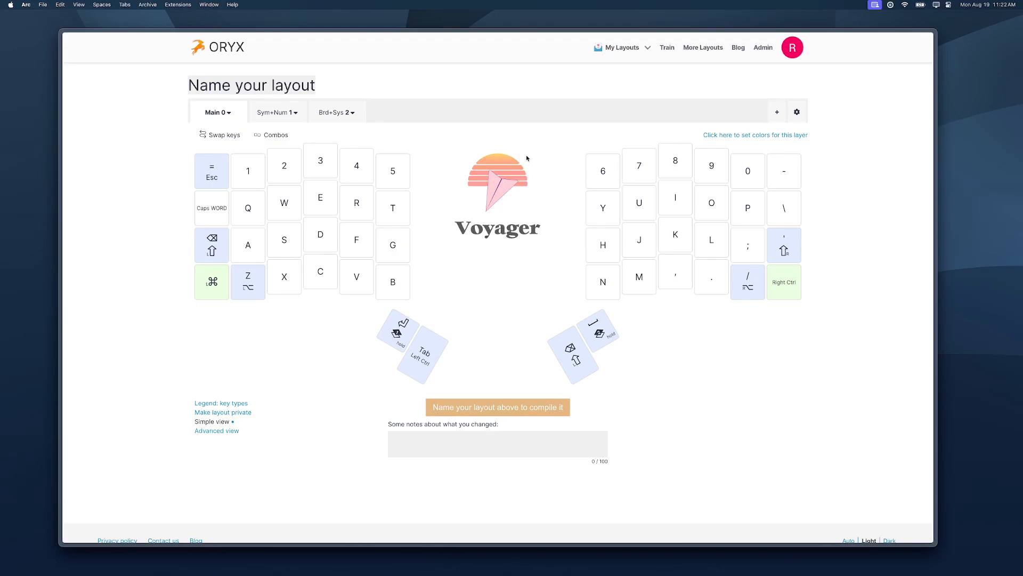
mouse_move(502, 156)
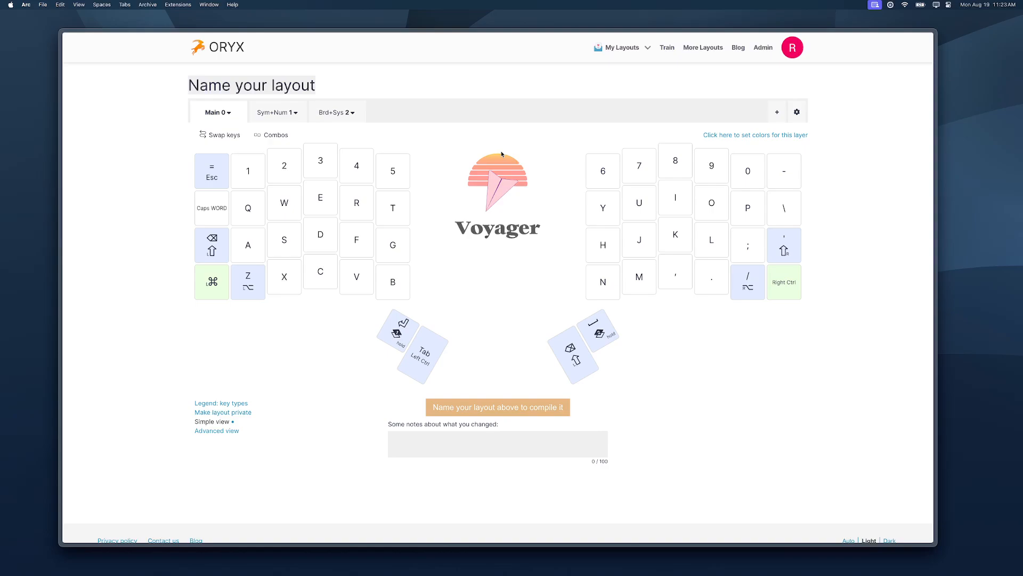
Reassign the left top-row F1–F5 keys to send the numbers 1–5
click(274, 112)
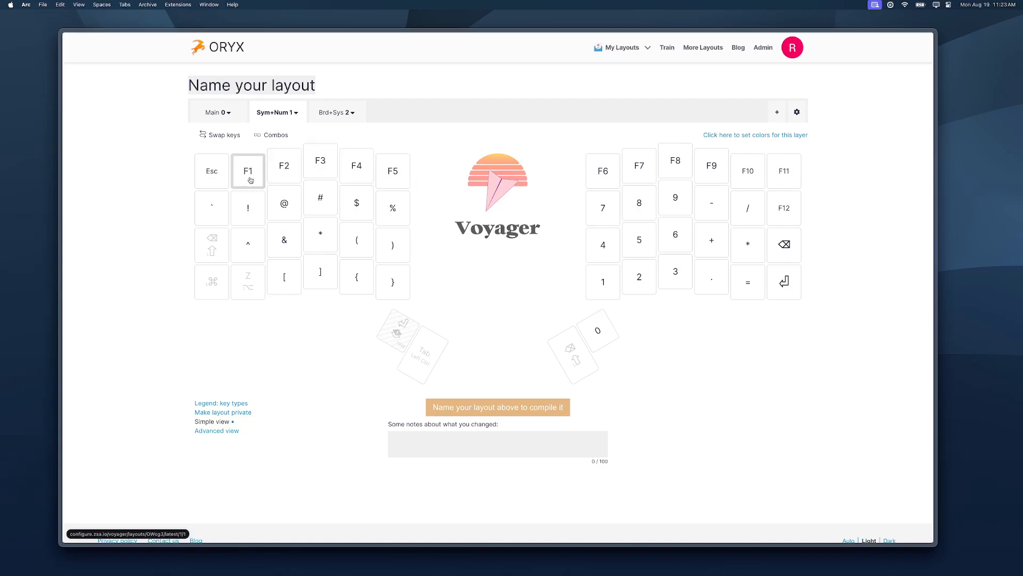
click(247, 170)
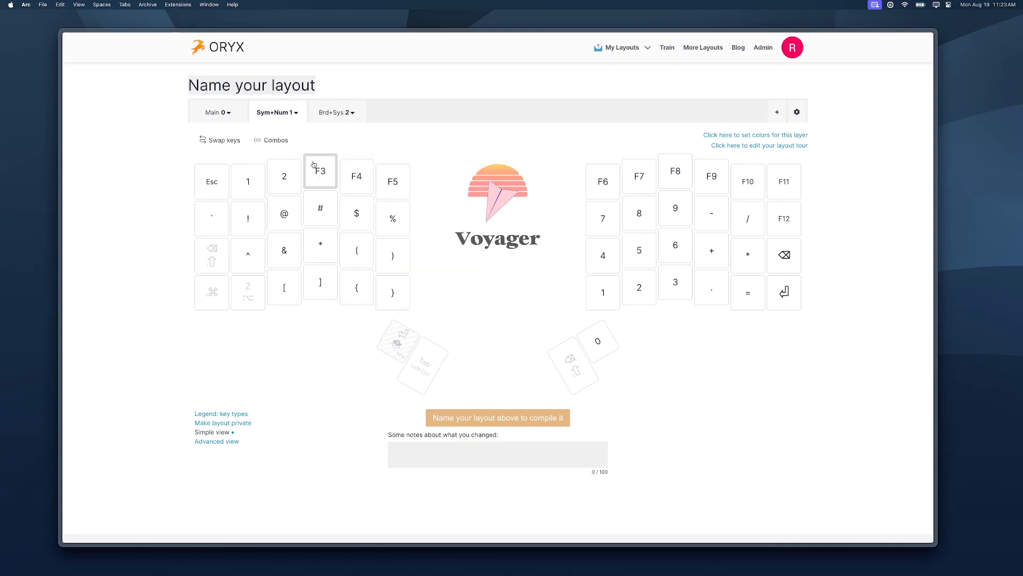
click(356, 181)
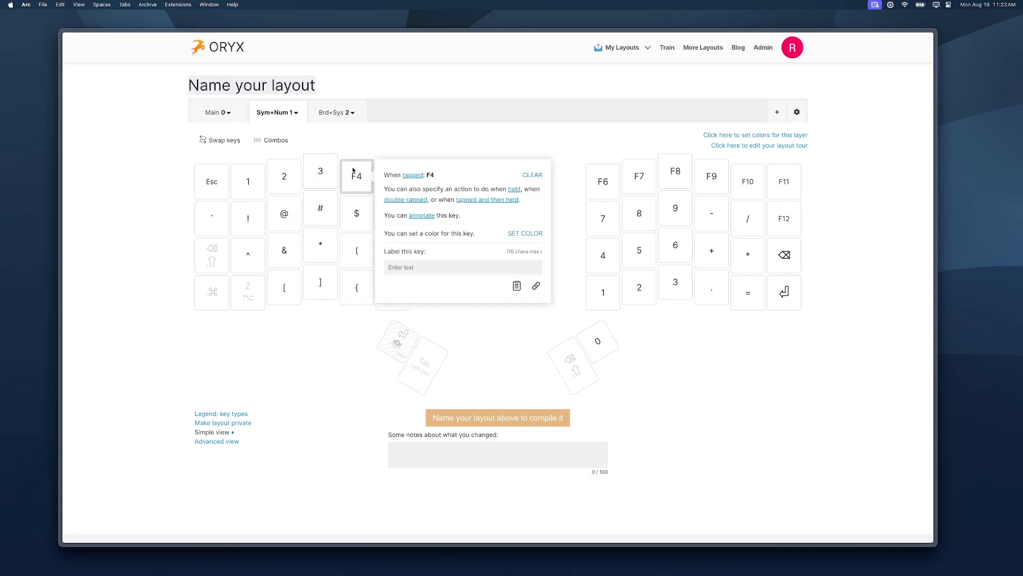
click(393, 181)
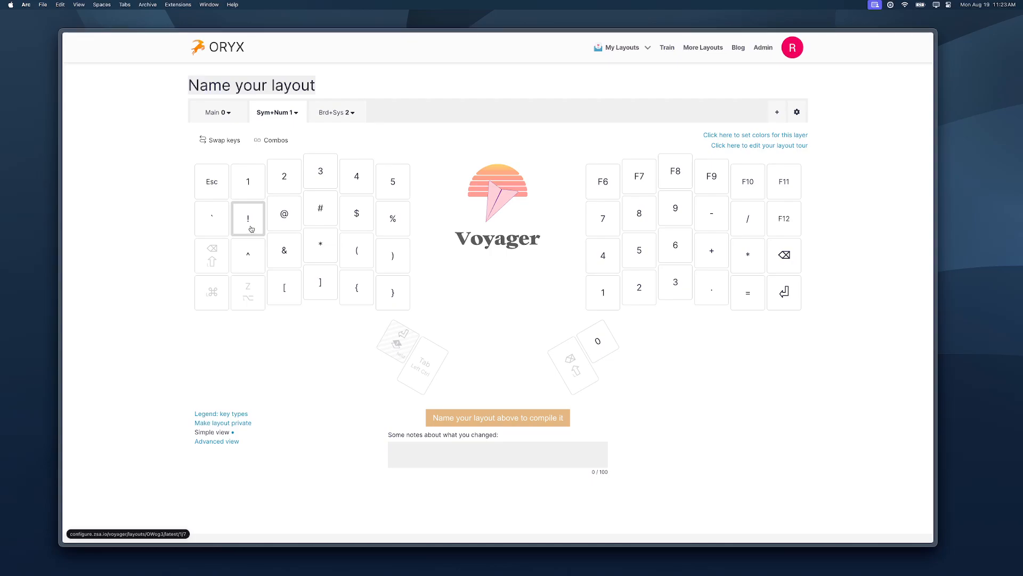
Change the exclamation mark key below 1 to send a tilde (~) instead
click(248, 217)
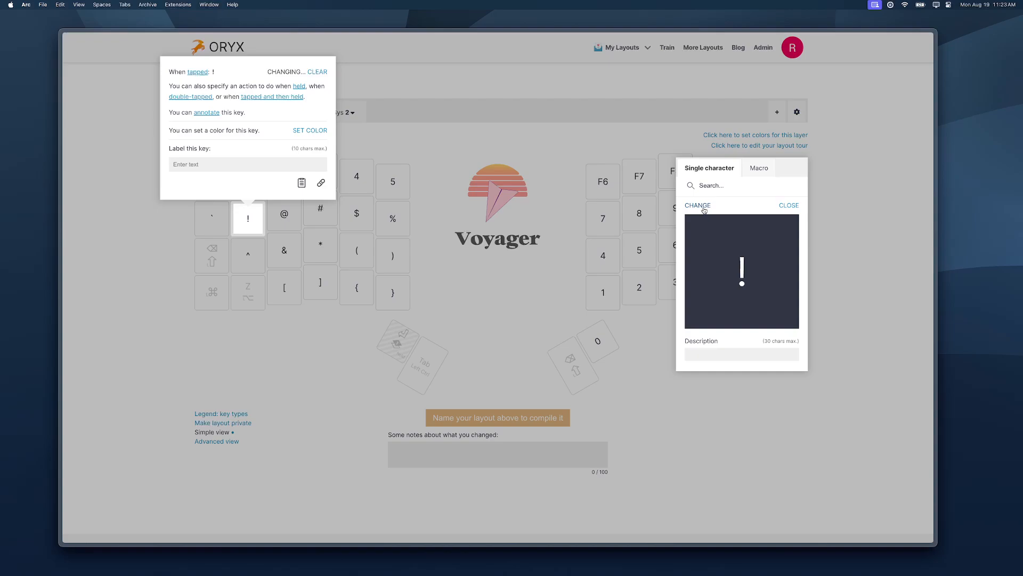
click(718, 185)
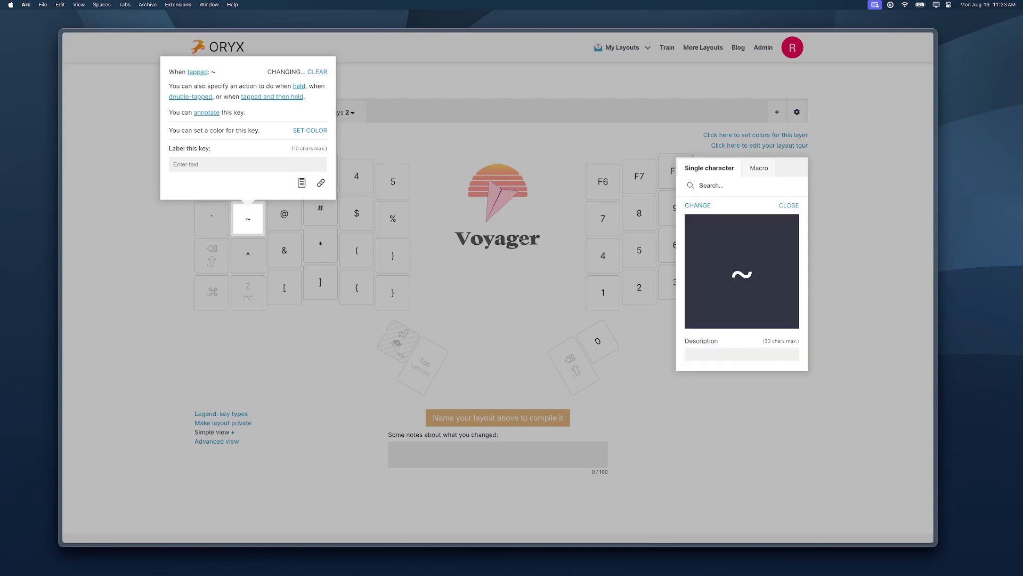
click(788, 205)
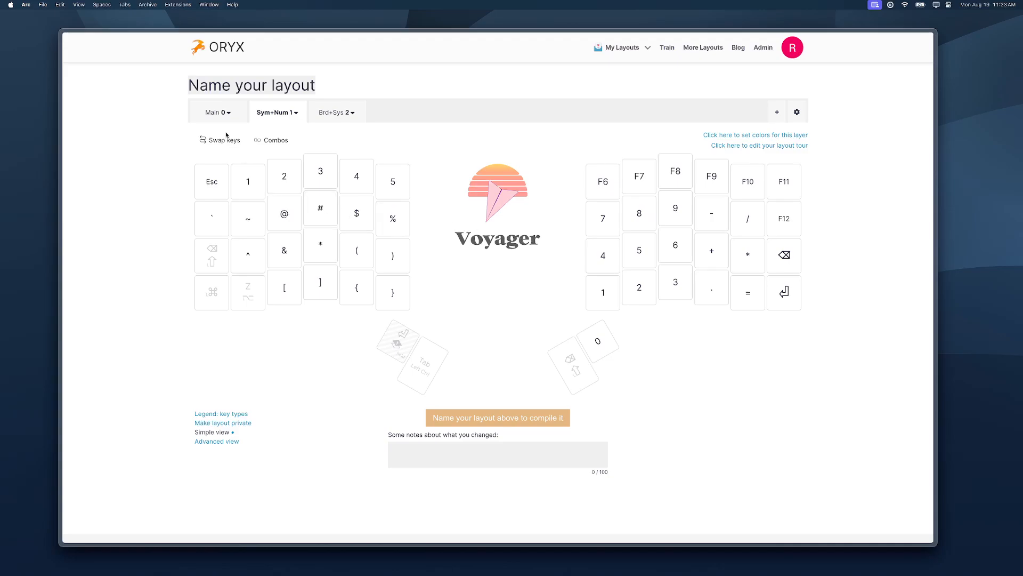
Swap the positions of Caps Word and Esc so Caps Word sits in the corner
click(214, 112)
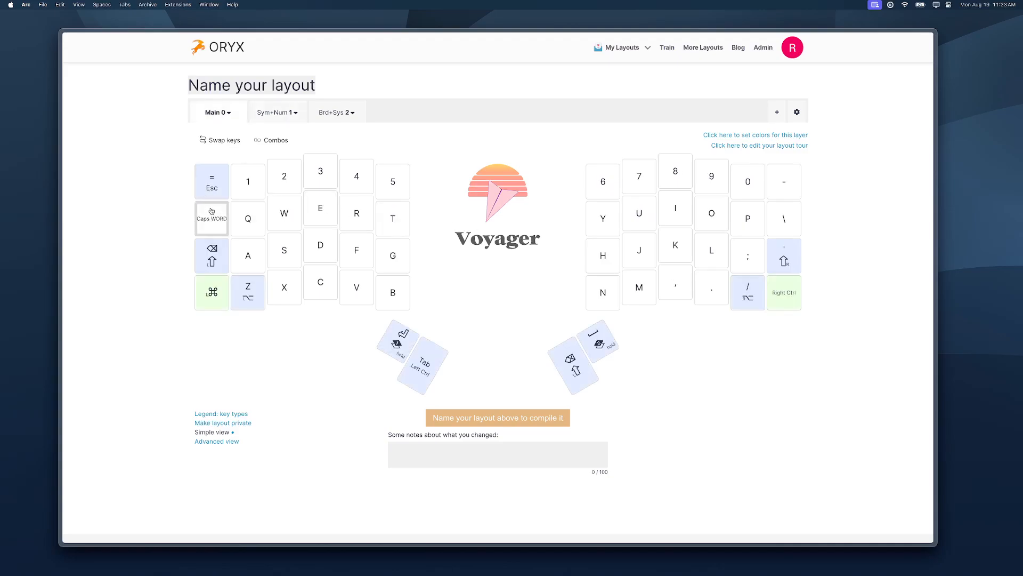
mouse_move(211, 224)
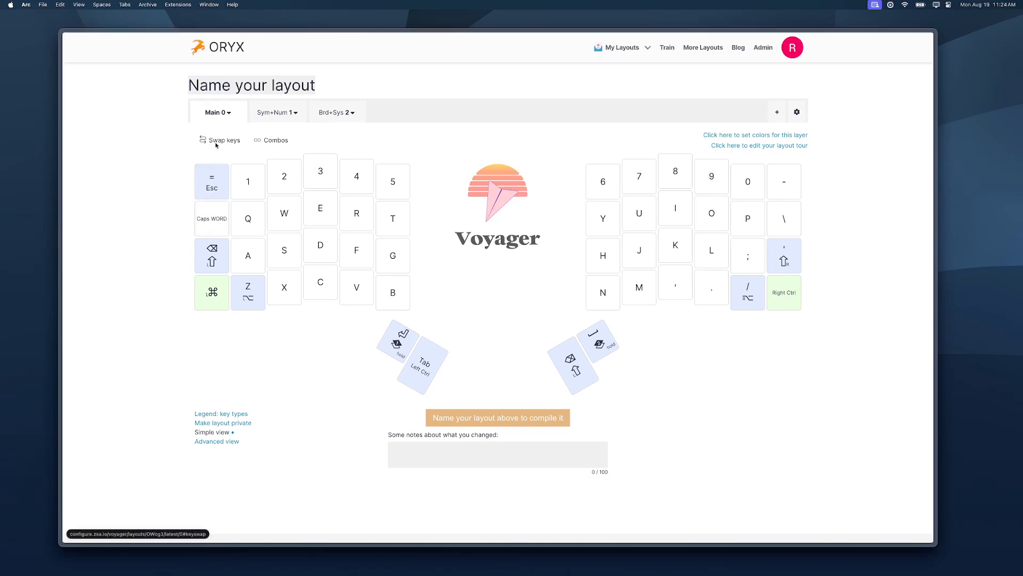
click(211, 181)
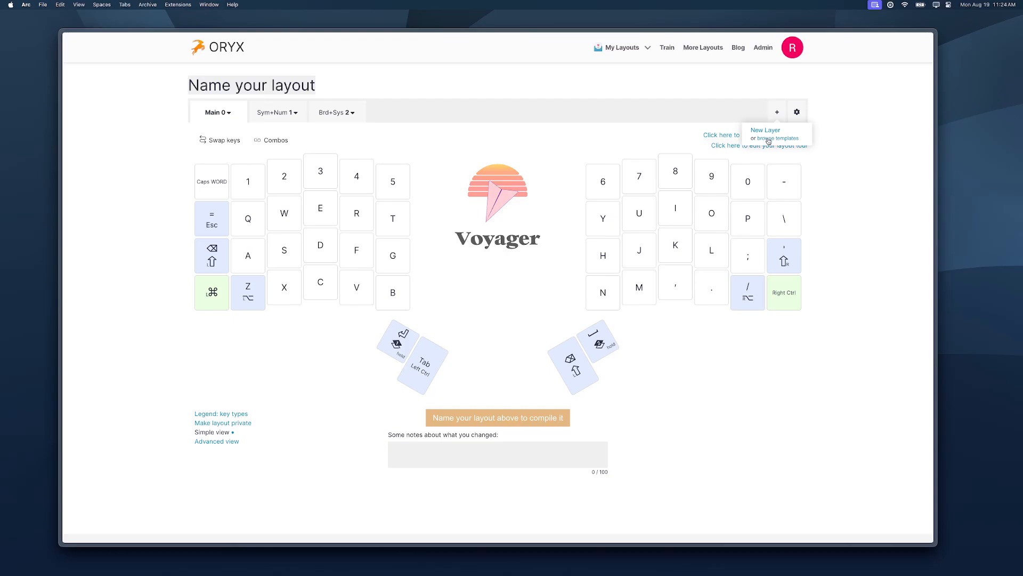
click(778, 138)
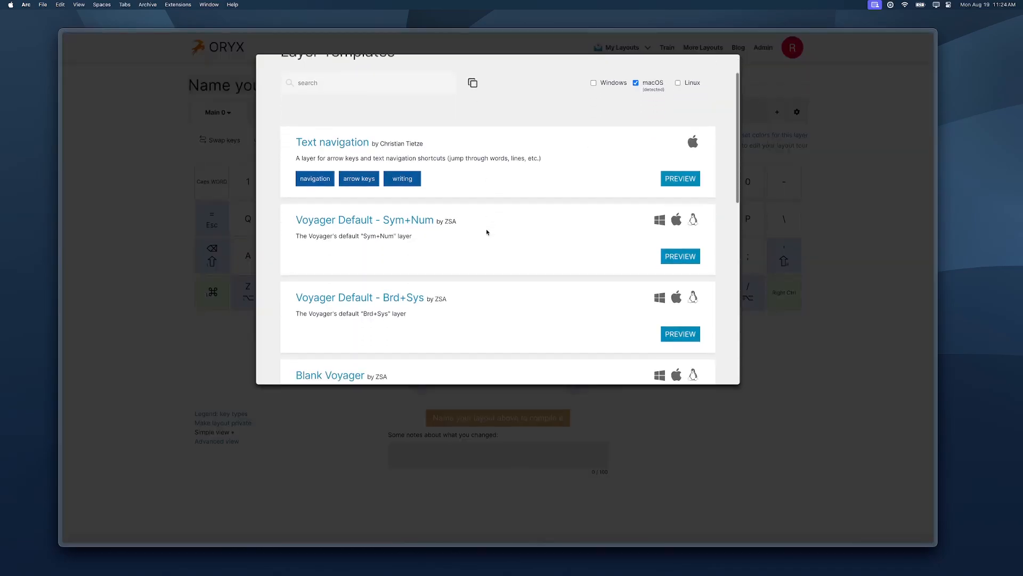
scroll(down, 3)
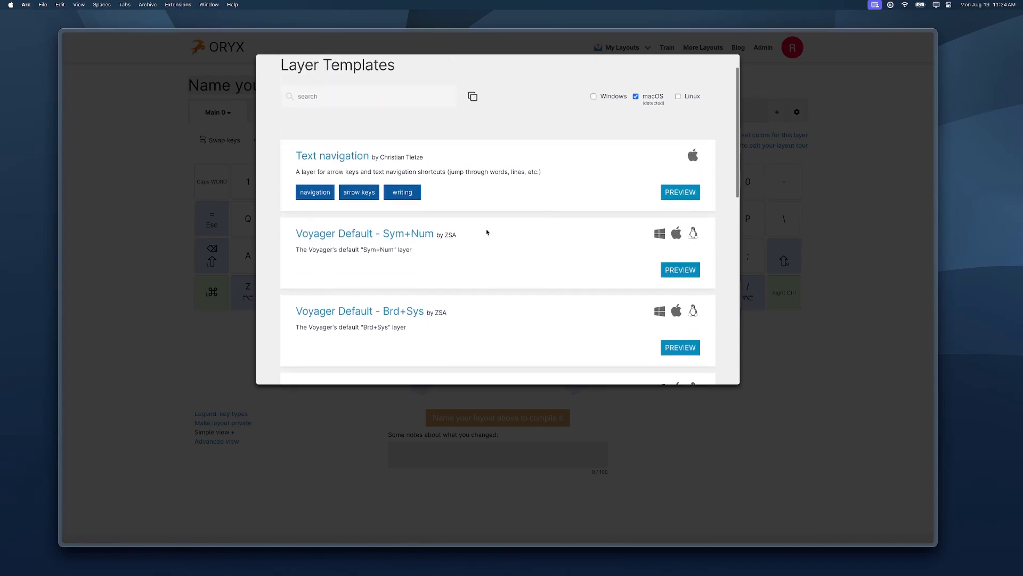
scroll(down, 3)
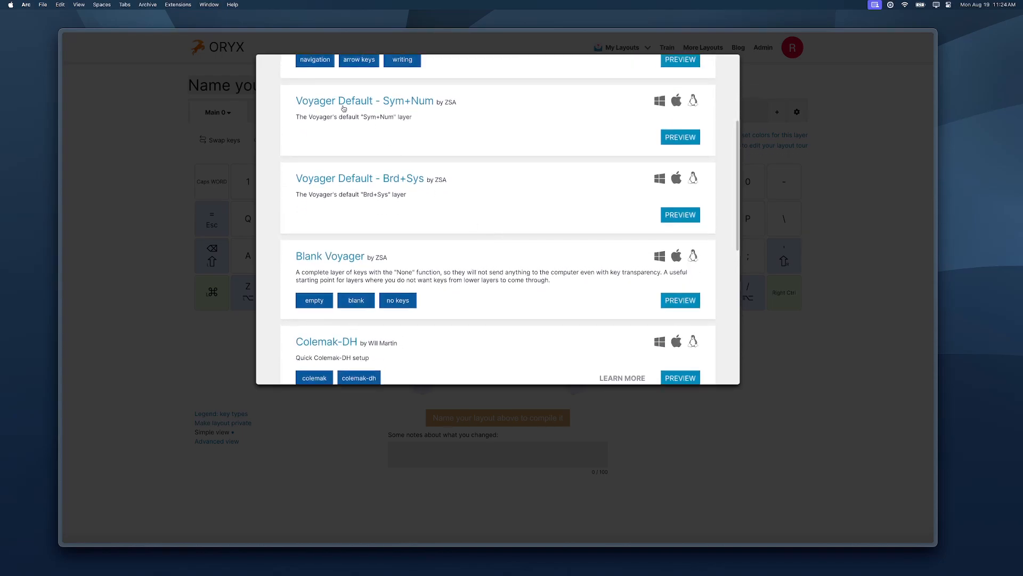
scroll(down, 3)
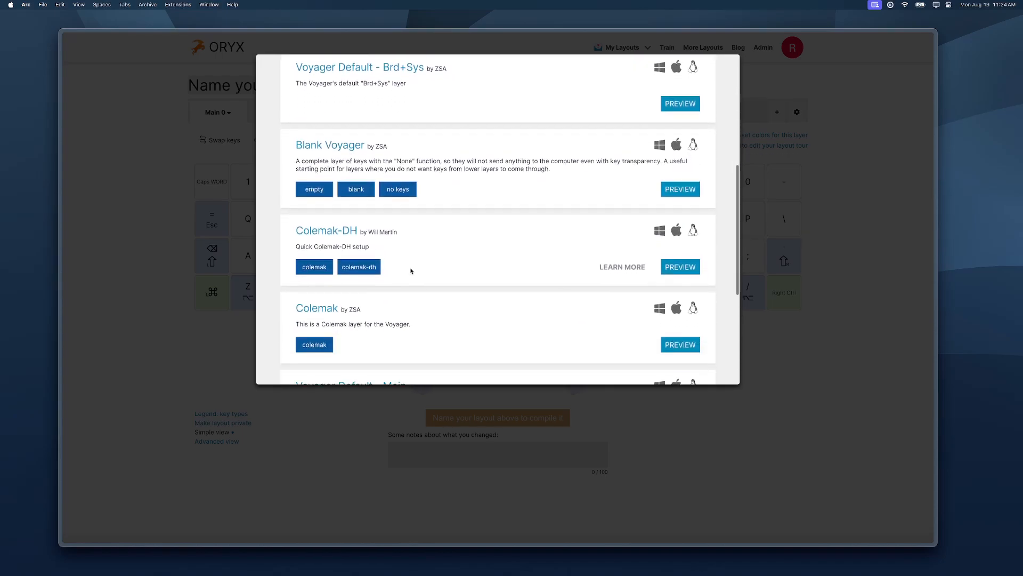
scroll(down, 3)
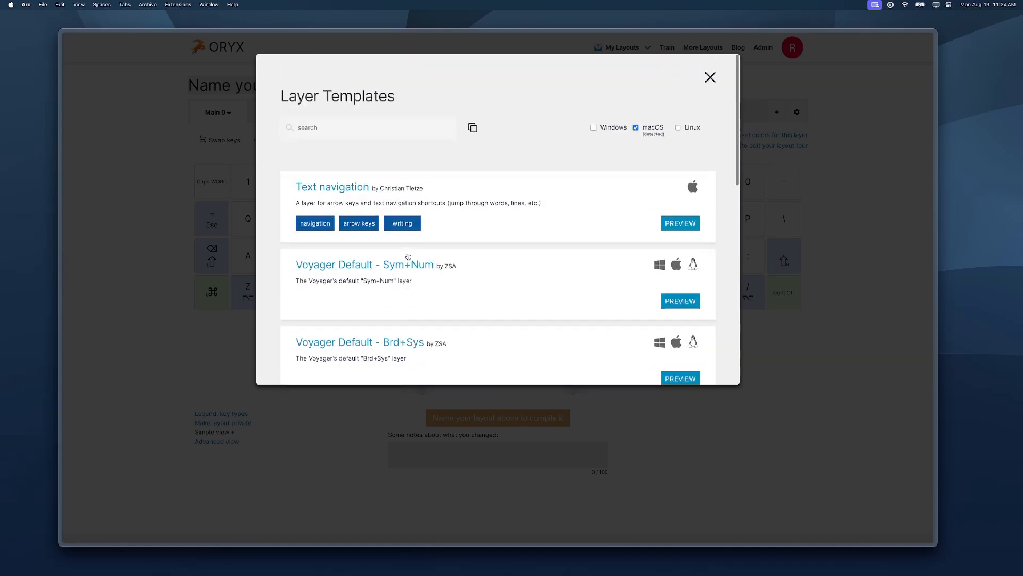
click(710, 77)
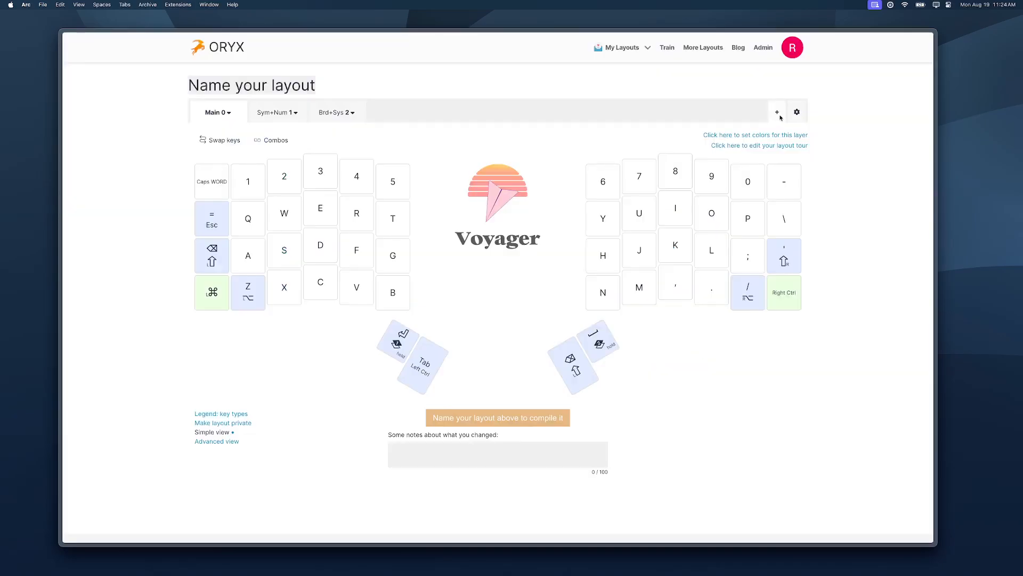
Add a blank Layer 3 and set its W-position key to None
click(778, 112)
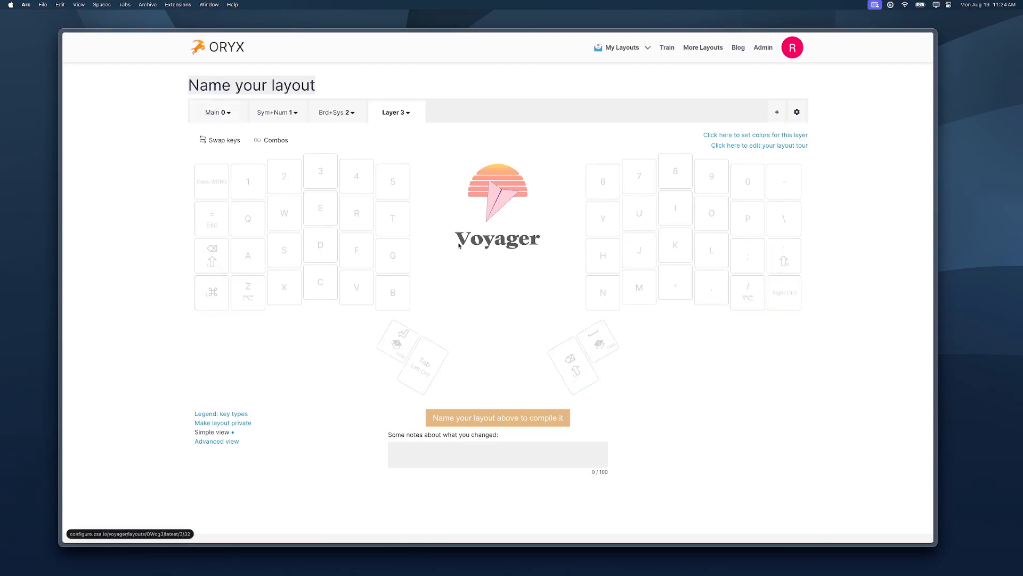
mouse_move(583, 243)
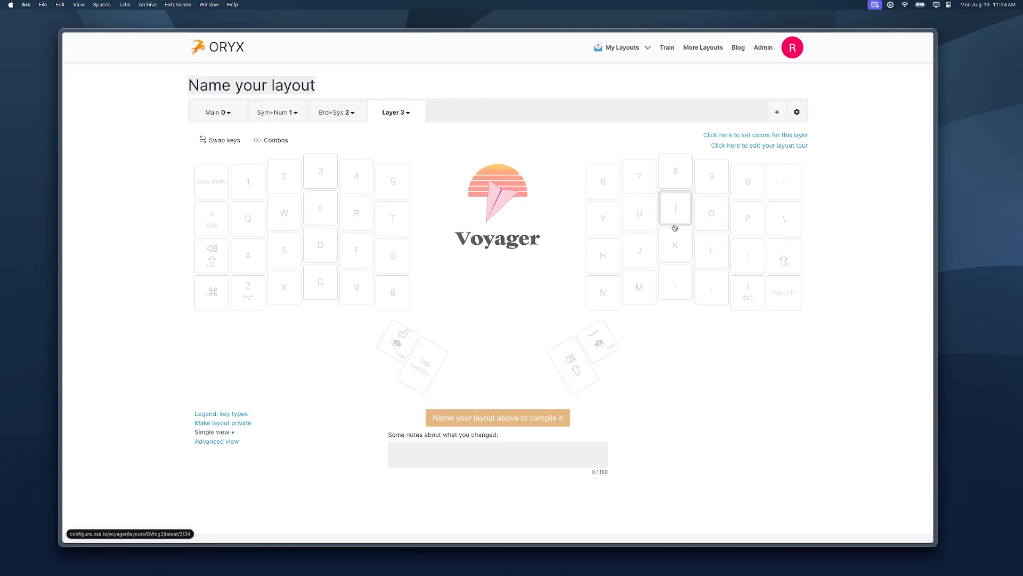
mouse_move(247, 255)
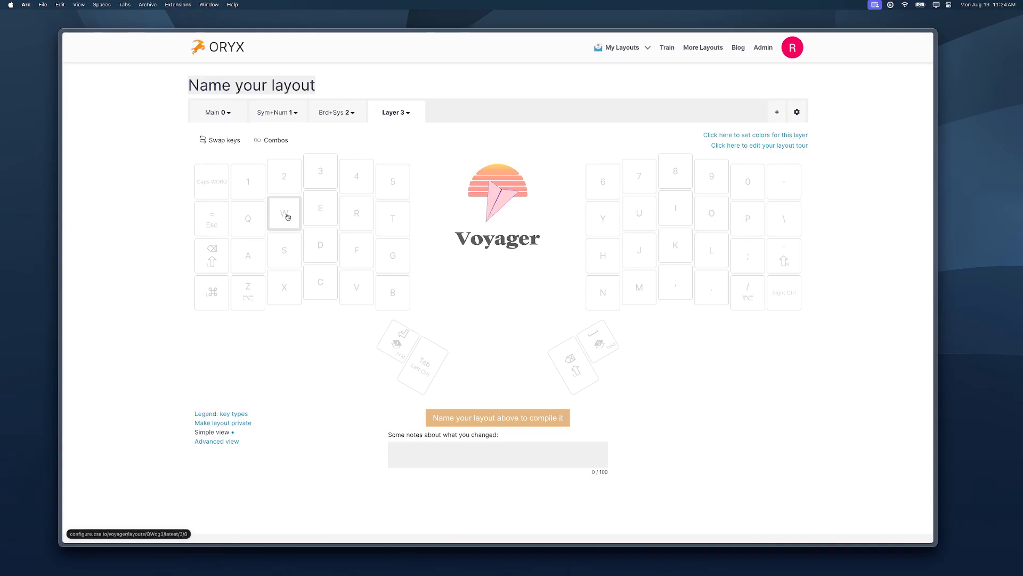
click(283, 214)
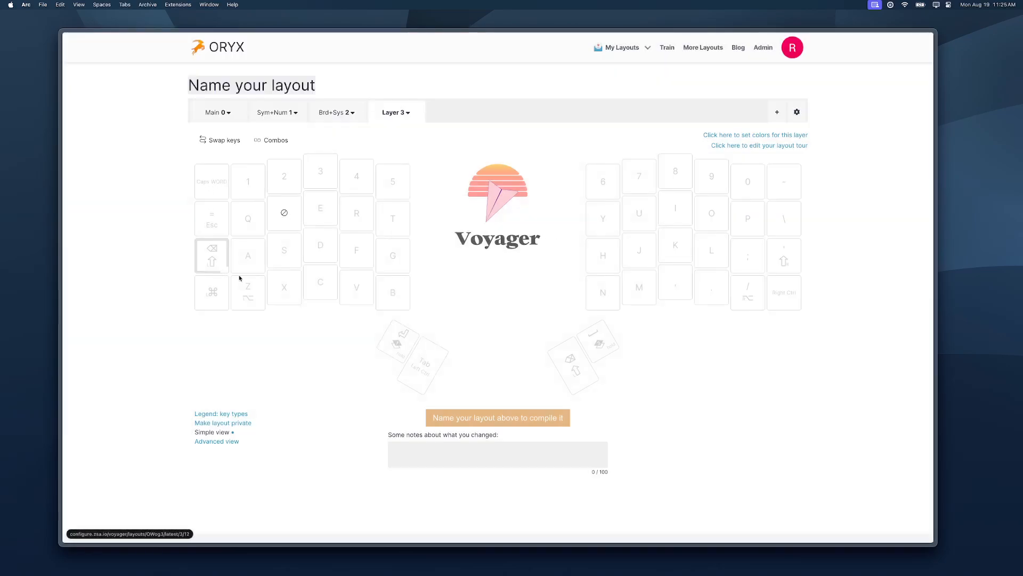
mouse_move(284, 213)
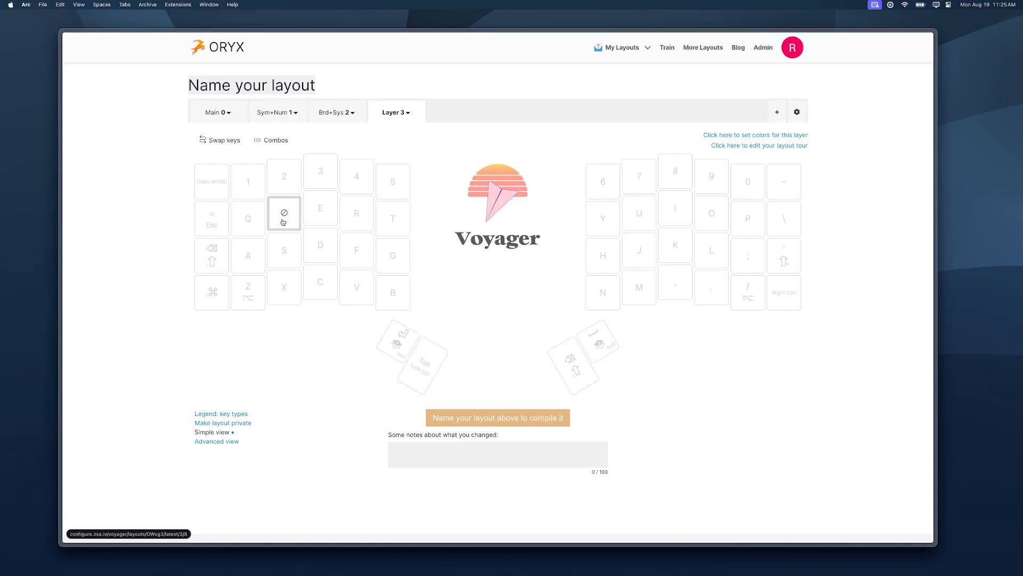
Copy the W key's do-nothing assignment onto every left-half main key
click(283, 214)
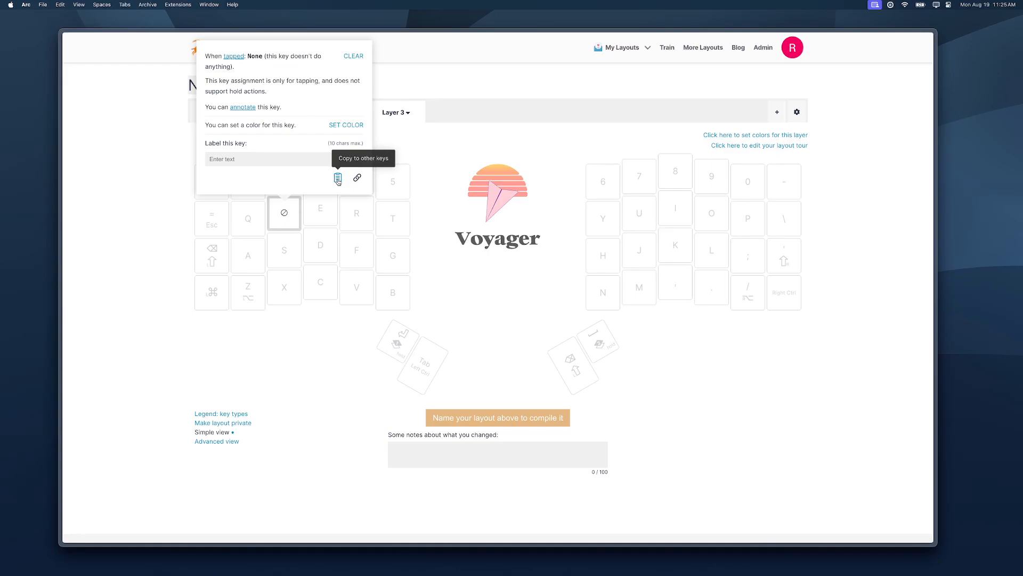
click(338, 178)
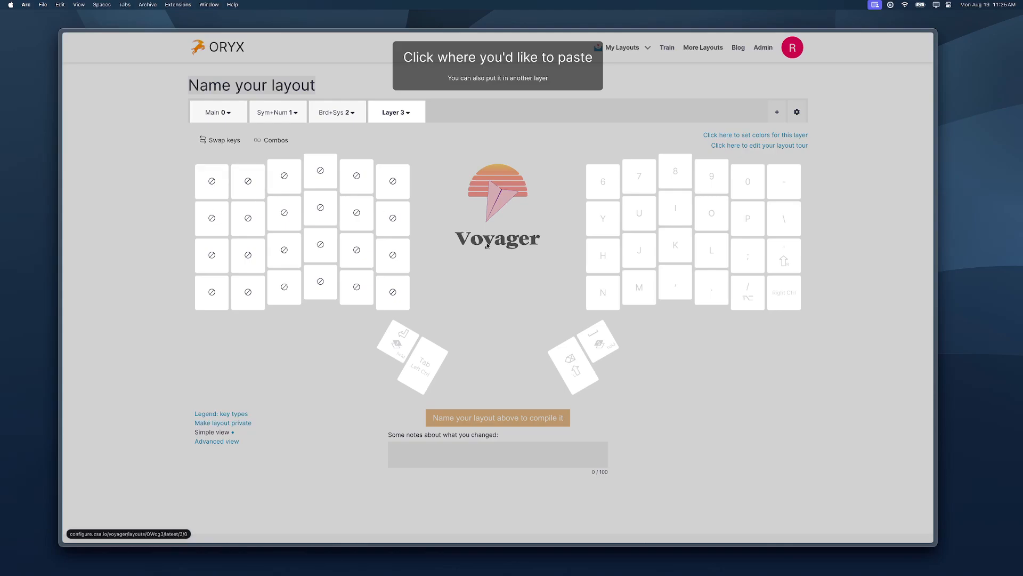
click(357, 214)
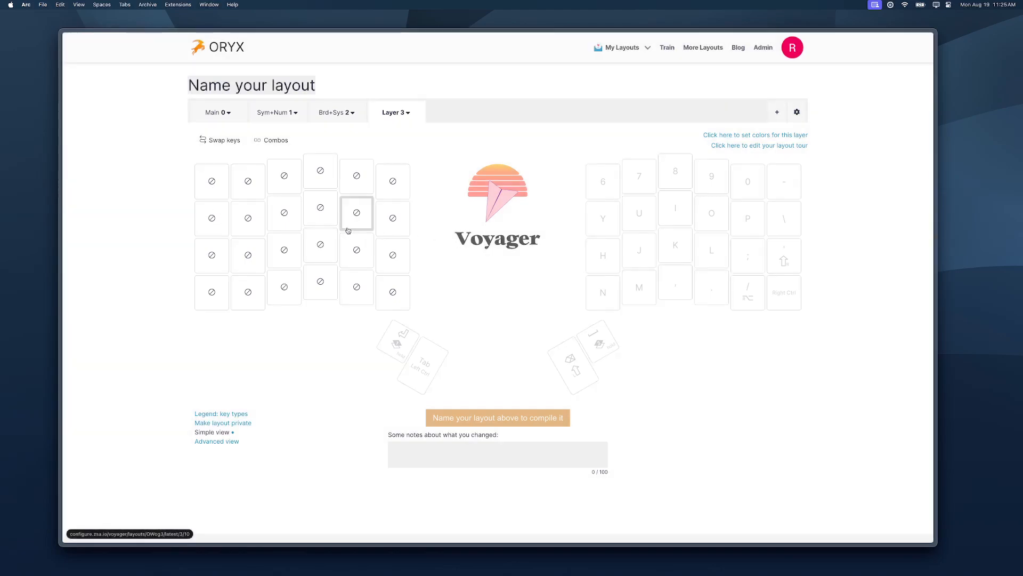